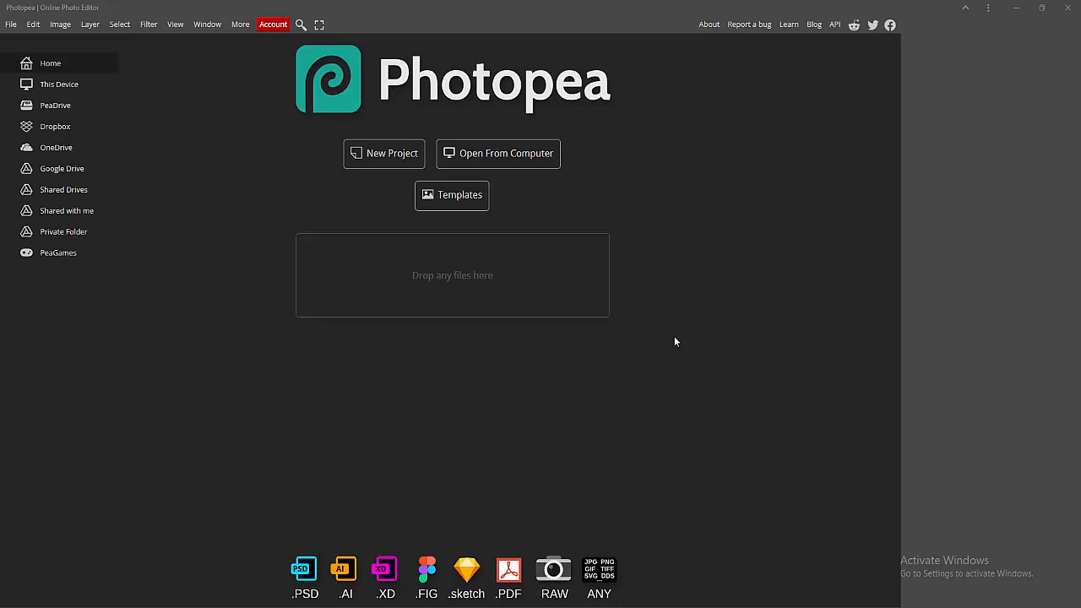
mouse_move(358, 407)
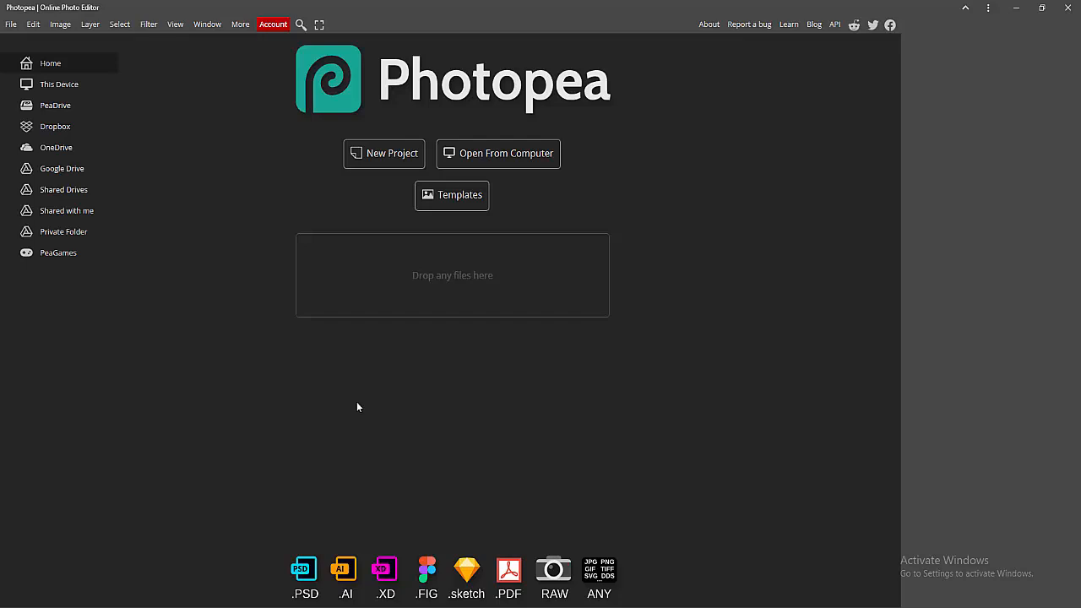
mouse_move(144, 341)
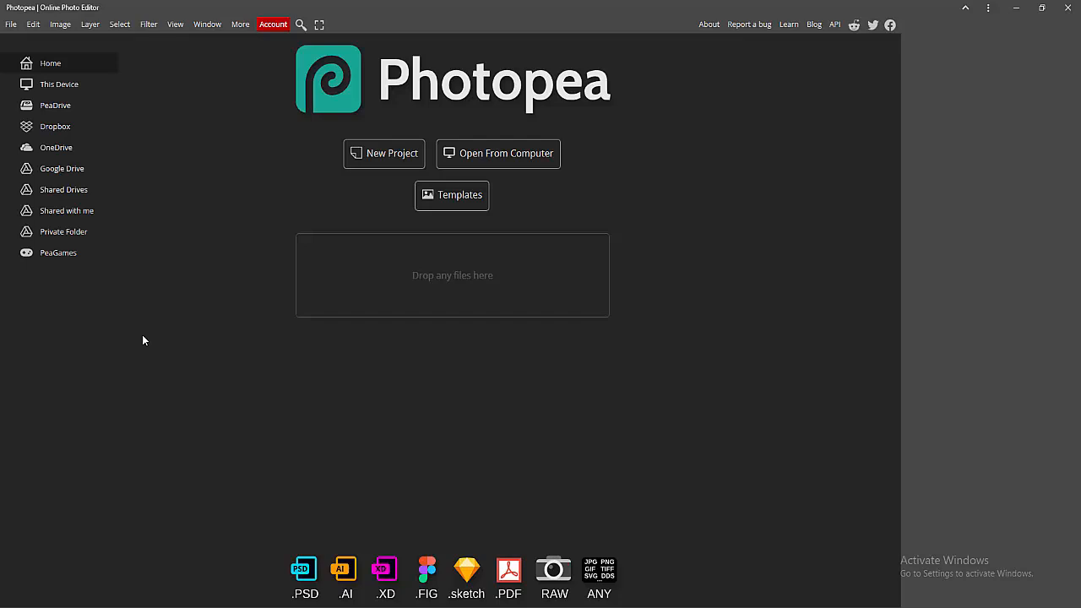
mouse_move(247, 237)
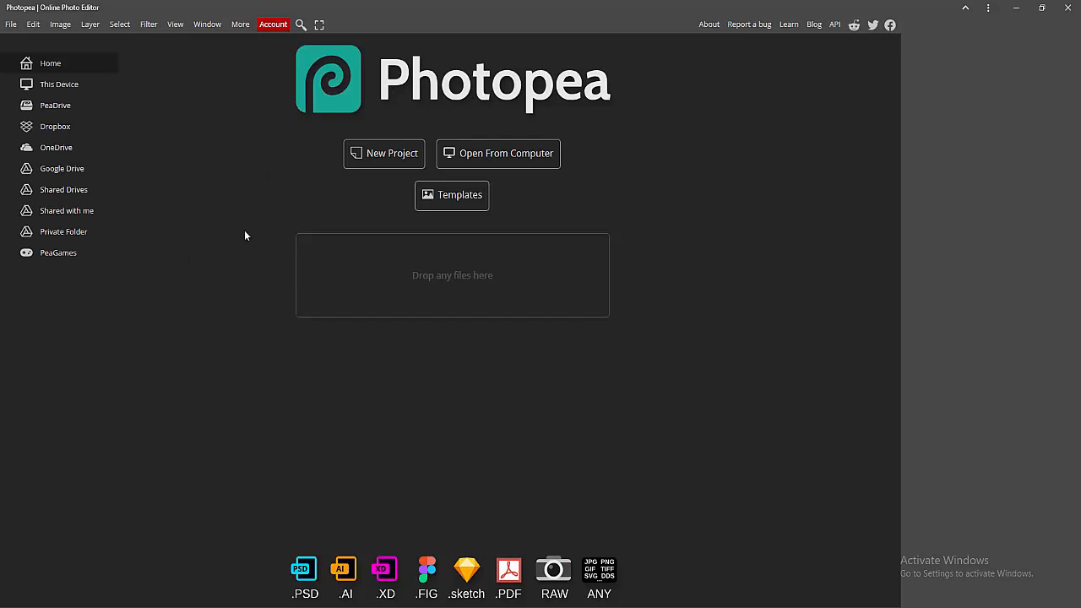
mouse_move(268, 219)
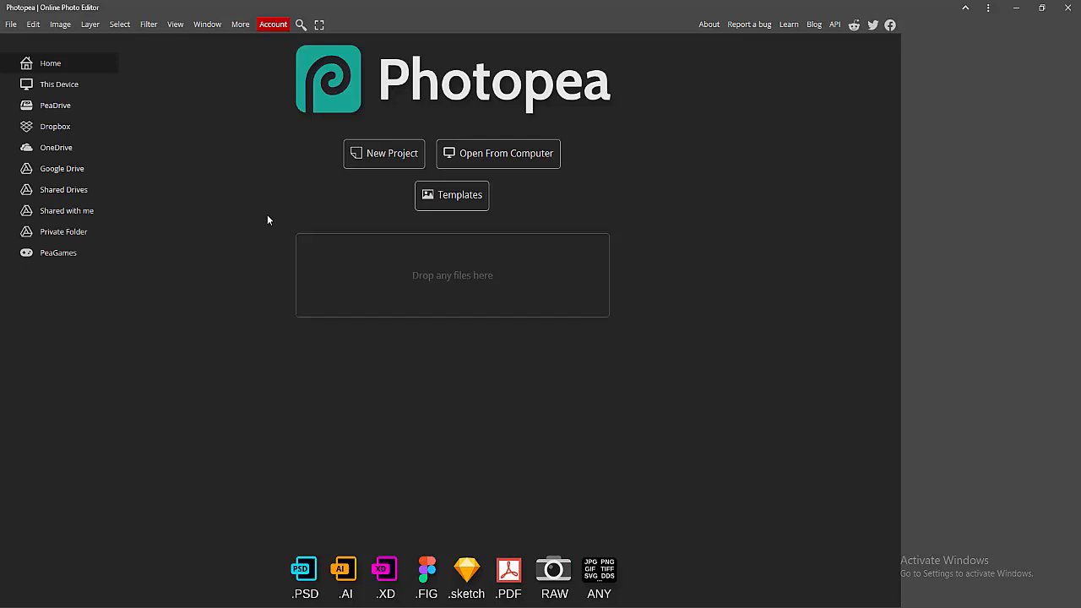
mouse_move(386, 152)
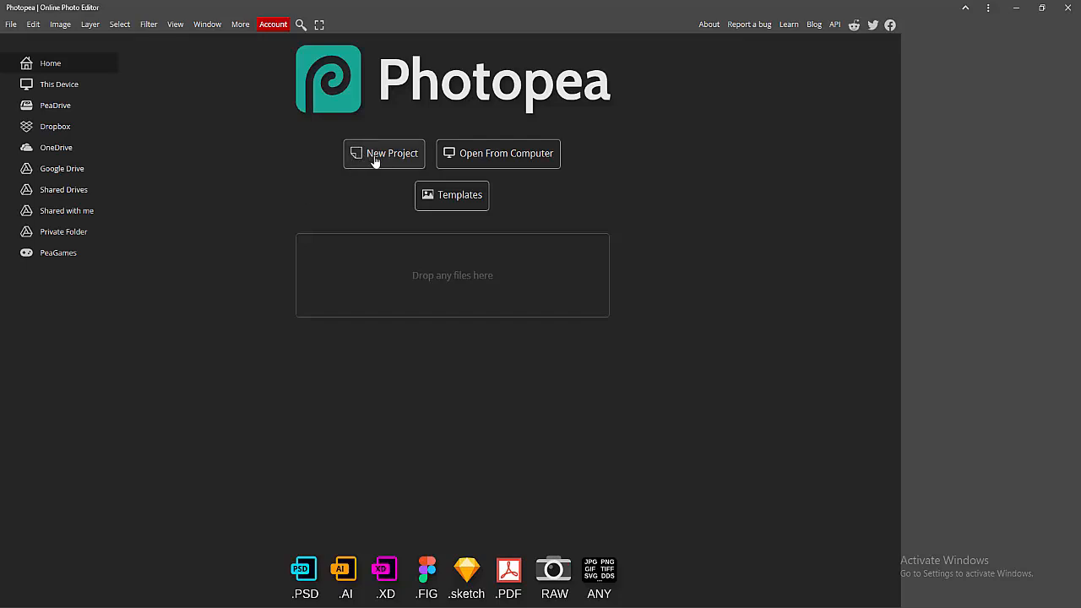
mouse_move(4, 68)
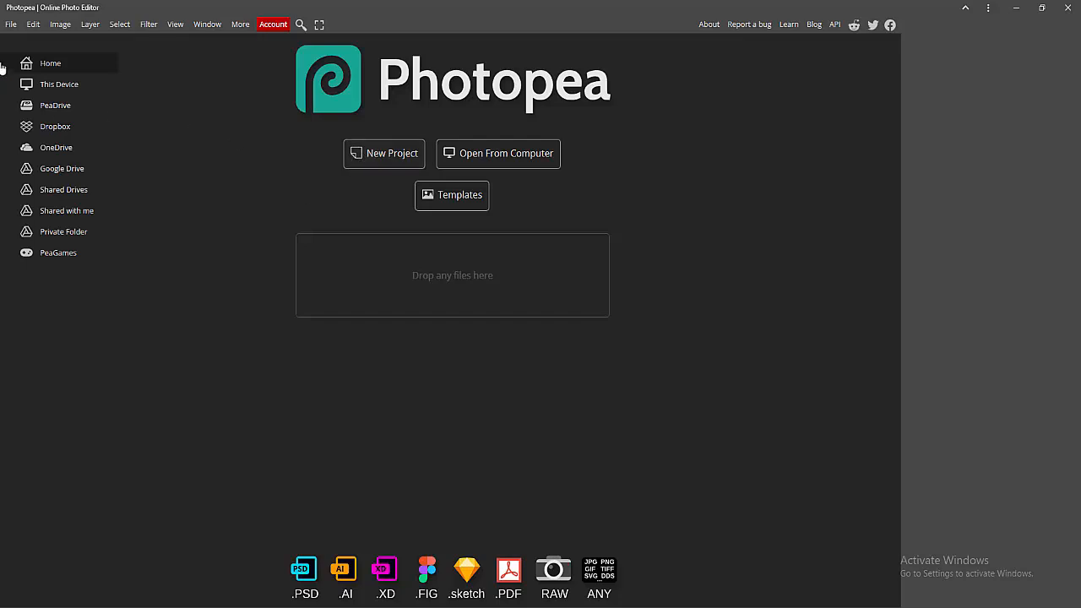
- Begin a new blank project from the File menu on the start screen
click(10, 23)
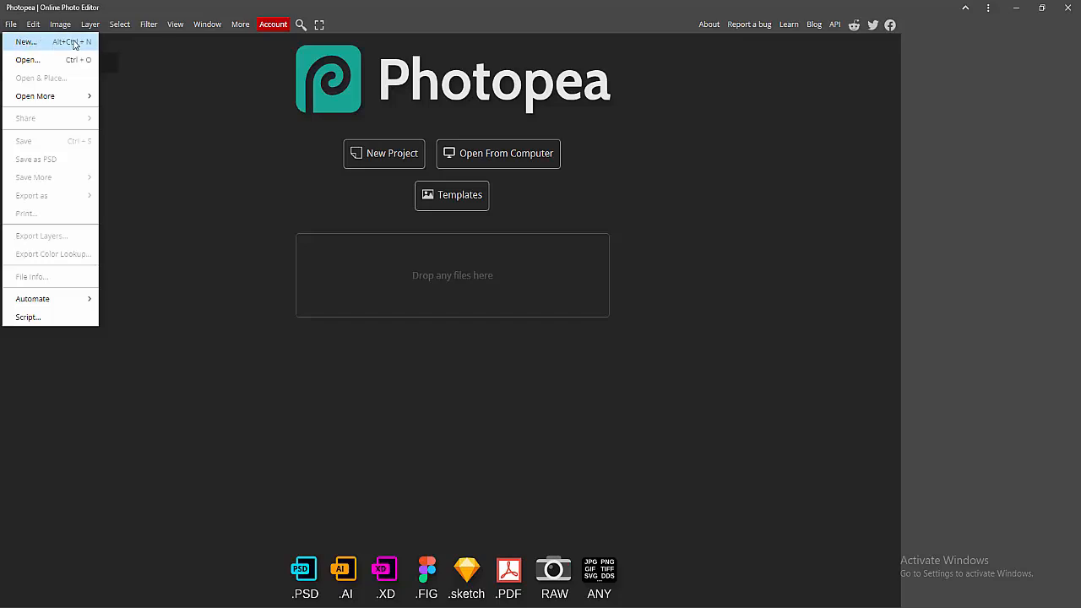
mouse_move(25, 42)
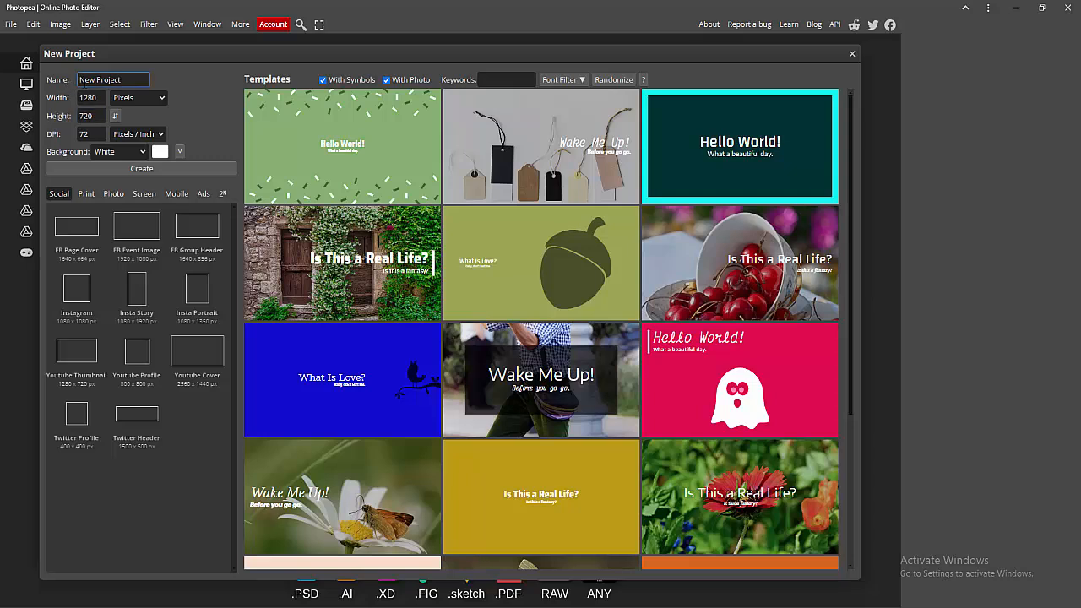
- Replace the default project name with 'PDF TUTORIAL'
triple_click(112, 80)
text(PDF)
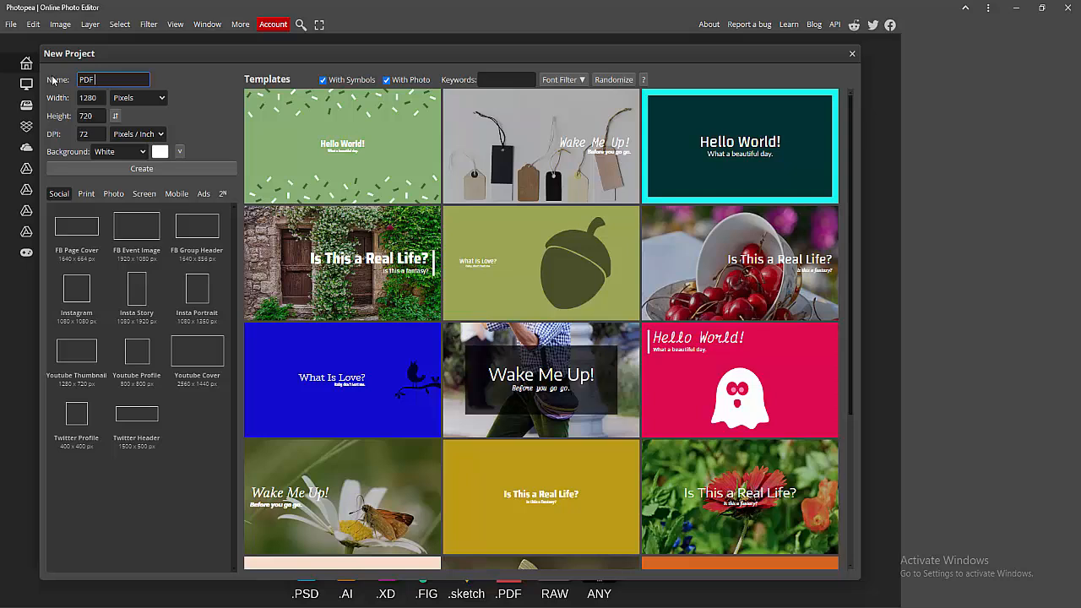
text(TUTO)
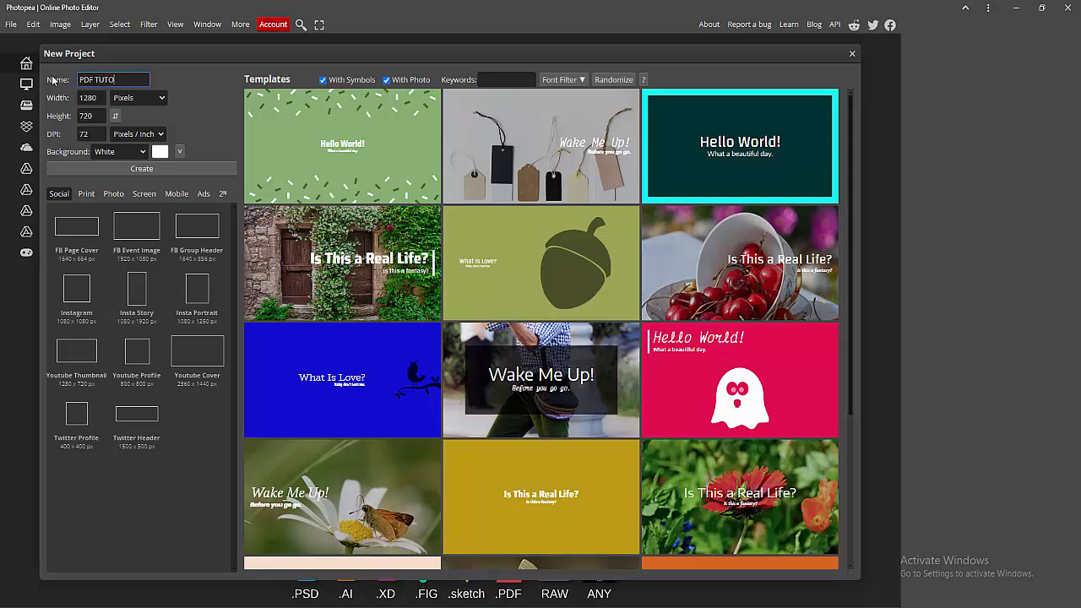
text(RIAL)
click(93, 133)
text(300)
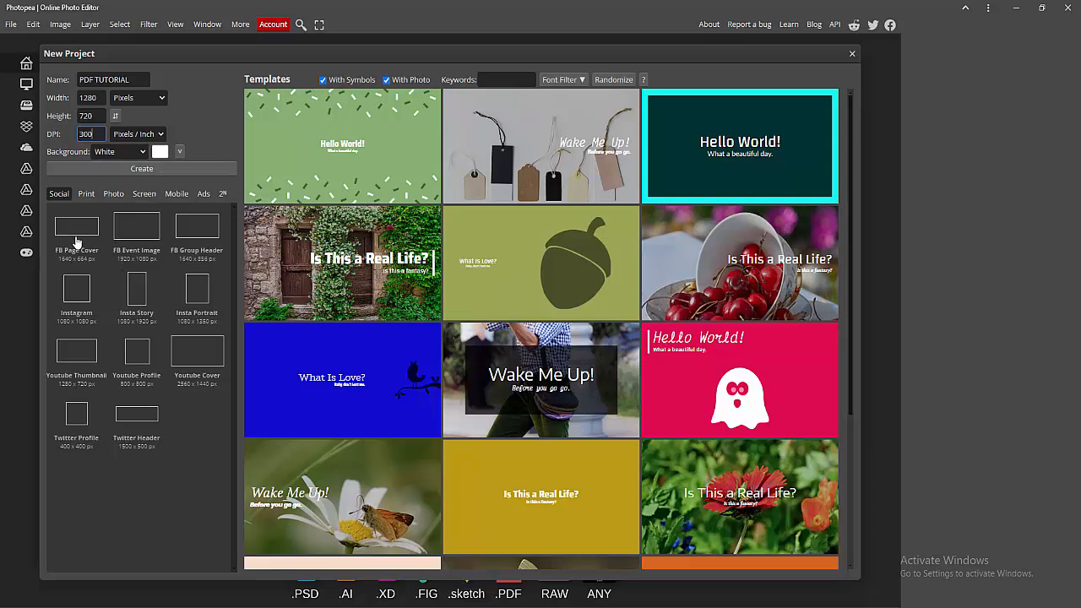
mouse_move(115, 338)
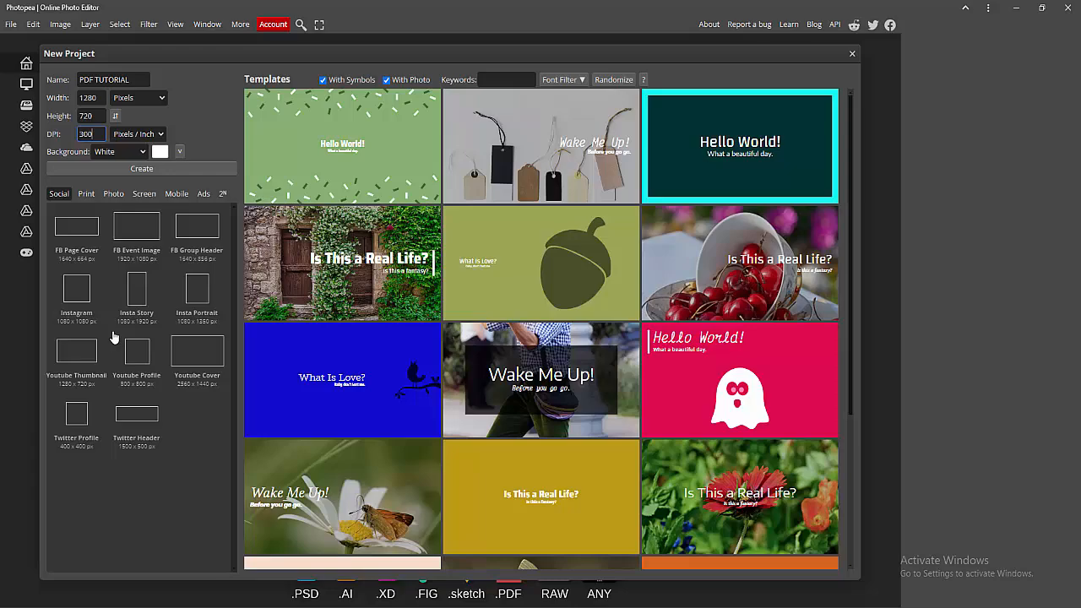
- Create the 1200×720 white-background project 'PDF TUTORIAL.psd'
scroll(down, 3)
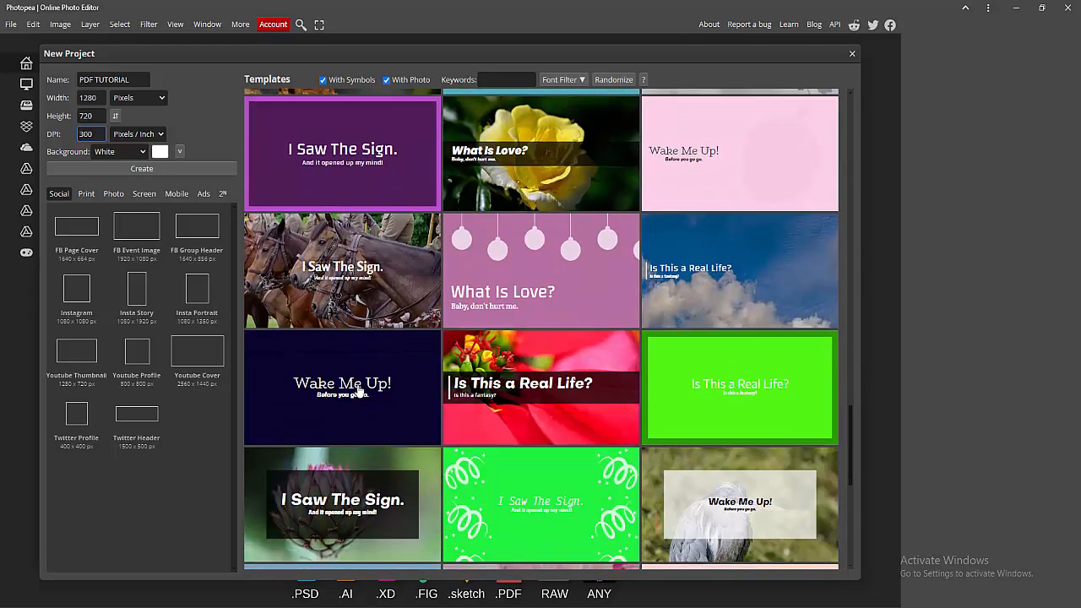
scroll(up, 3)
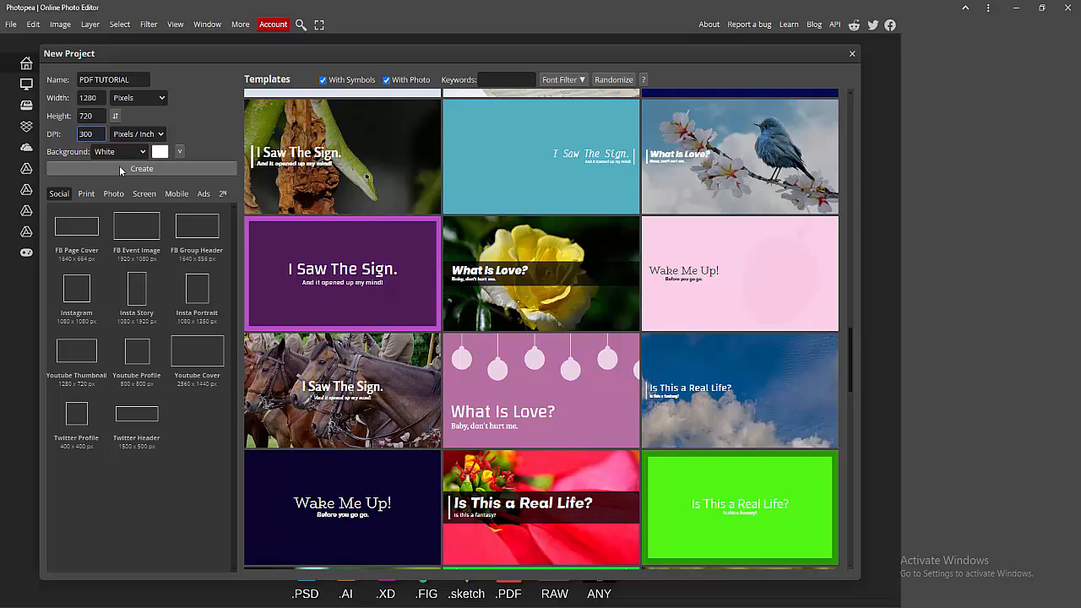
click(142, 169)
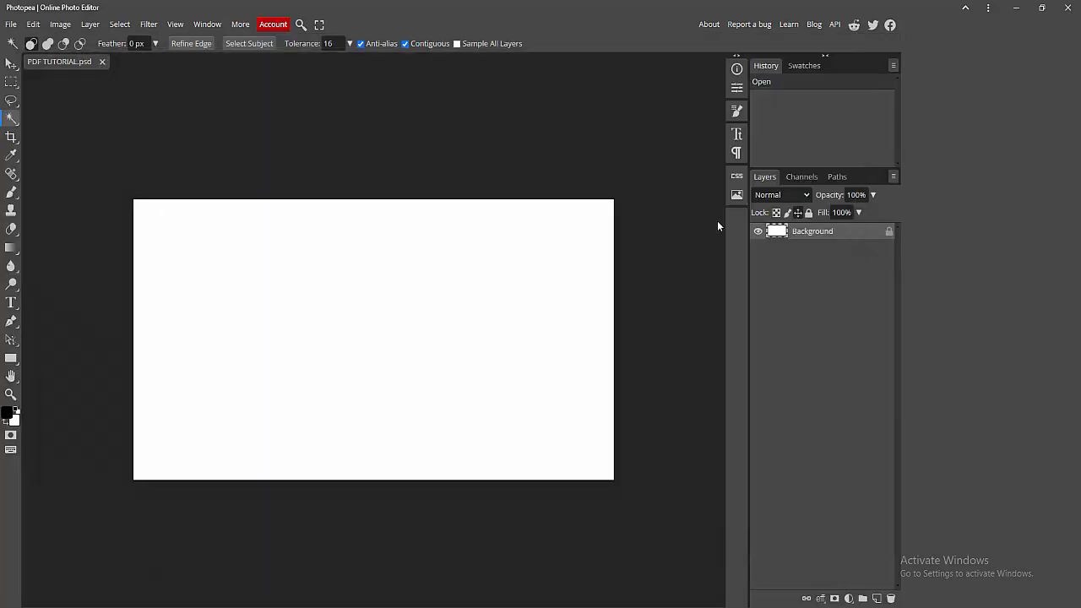
mouse_move(177, 244)
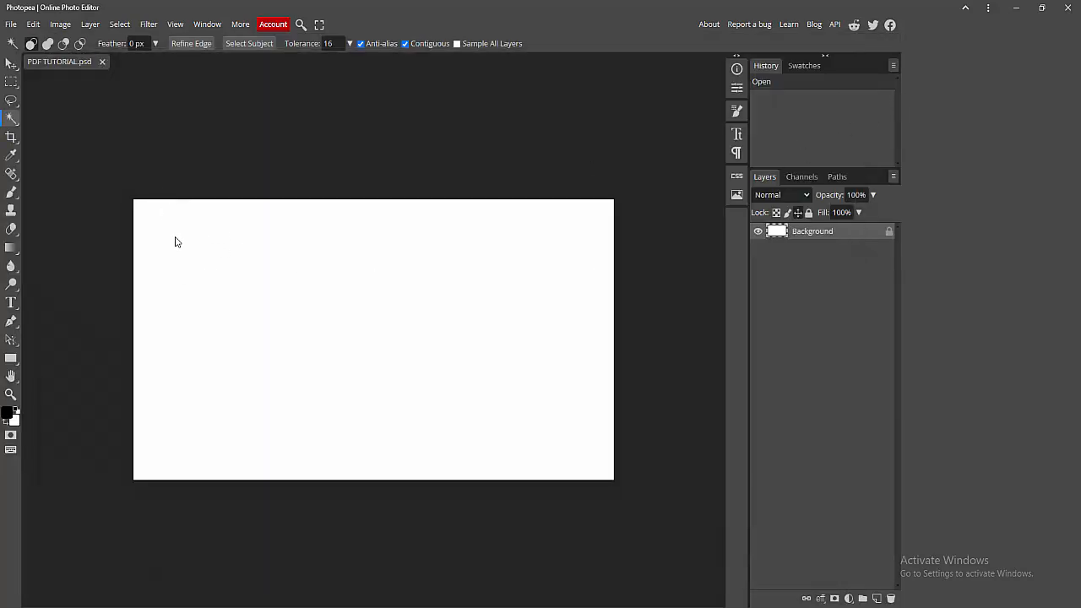
click(12, 65)
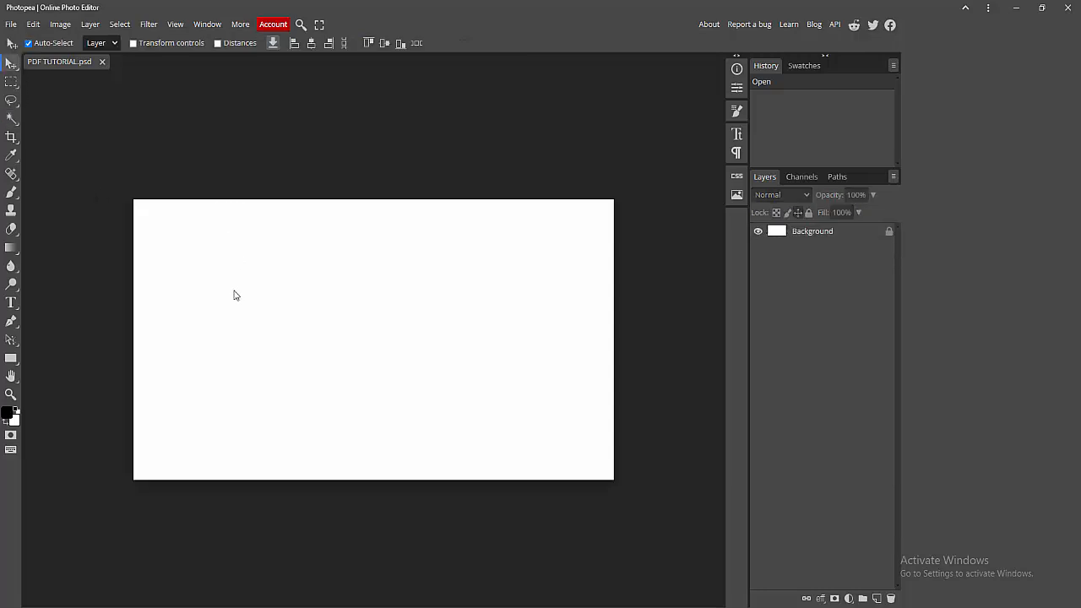
- Add black 'PDF TUTORIAL' text with the Type tool and centre it on the canvas
click(10, 302)
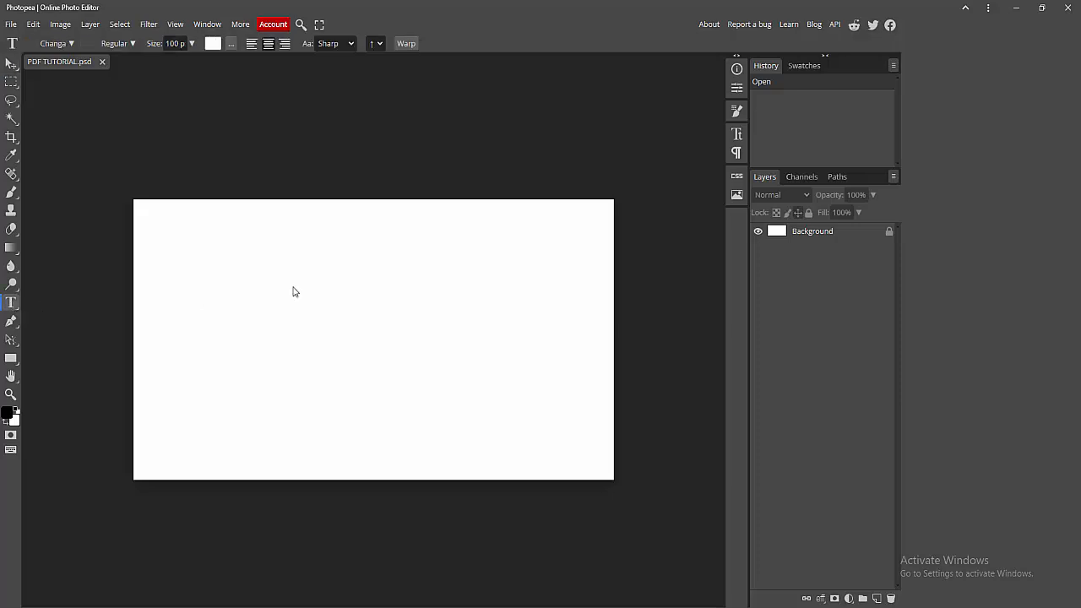
click(290, 264)
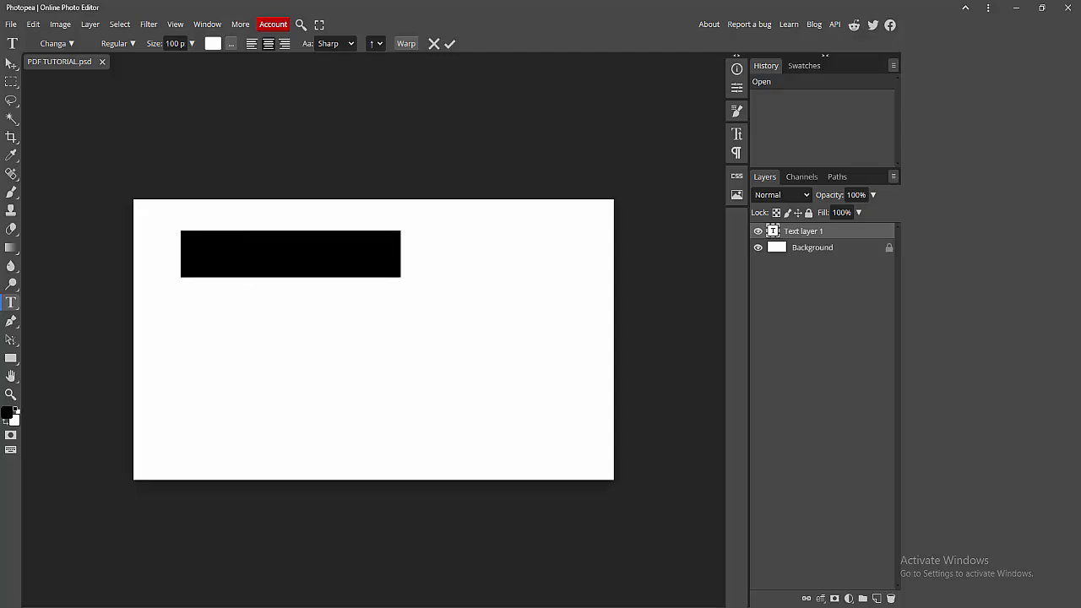
click(213, 44)
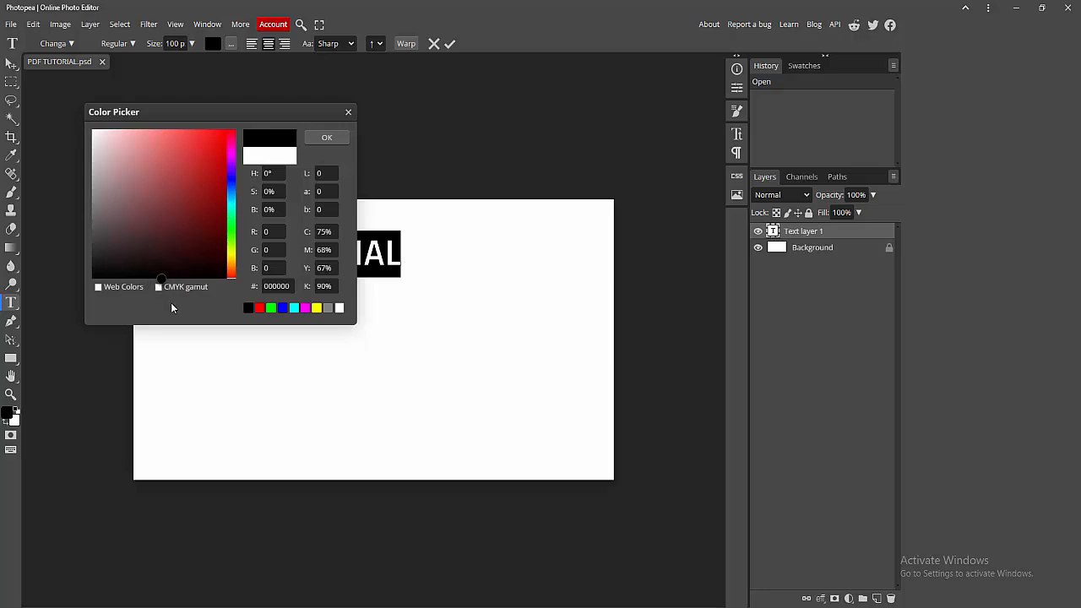
click(326, 136)
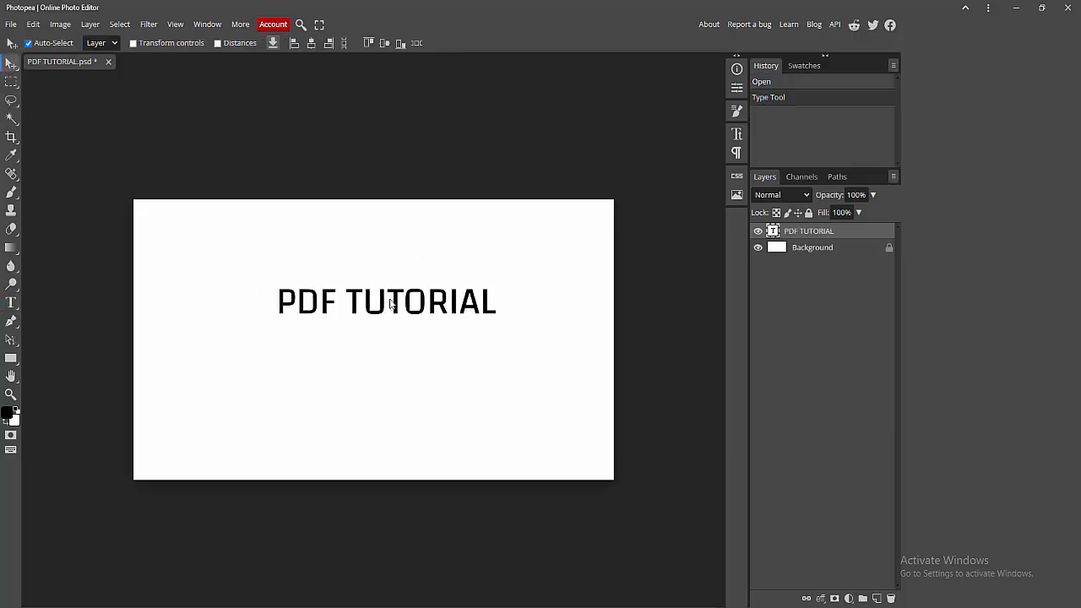
drag(385, 303, 345, 330)
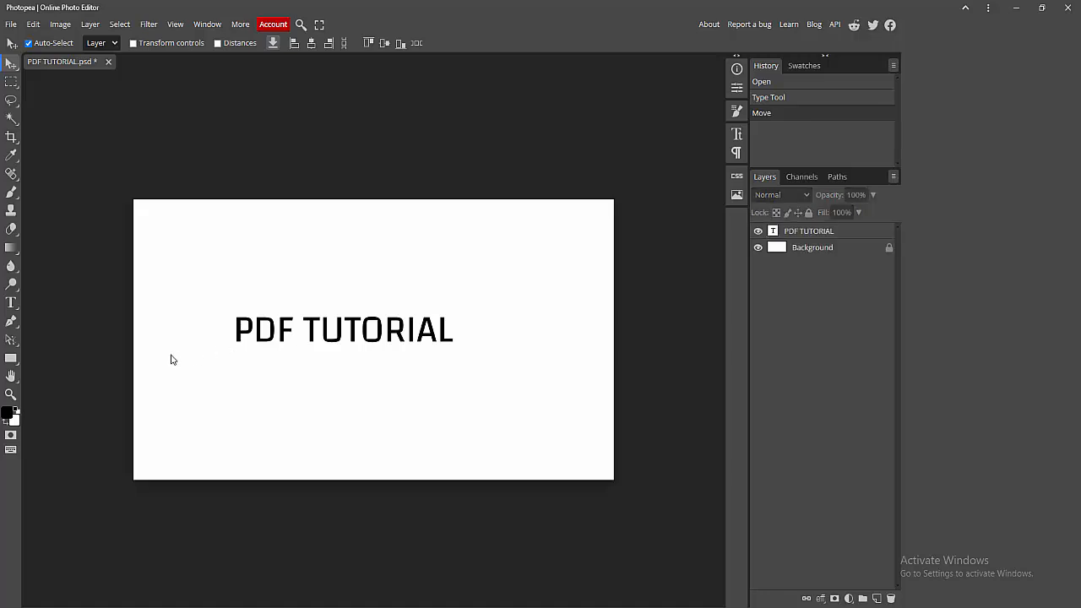